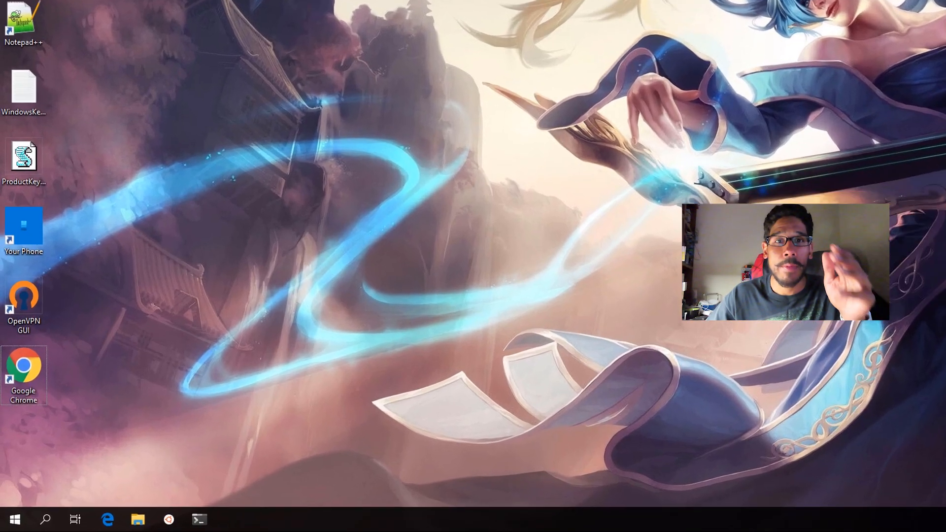
Run the winver command from the Run dialog to check the Windows version
key("Win+r")
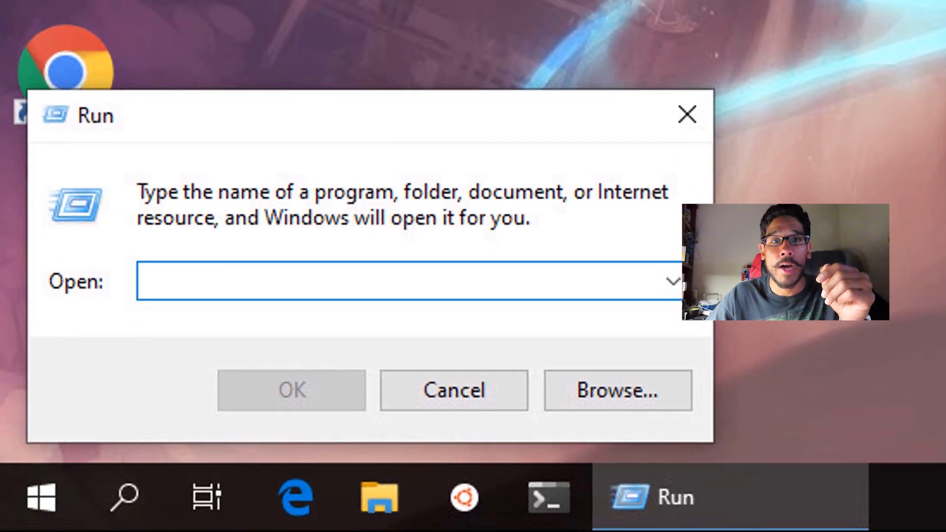
type("winver")
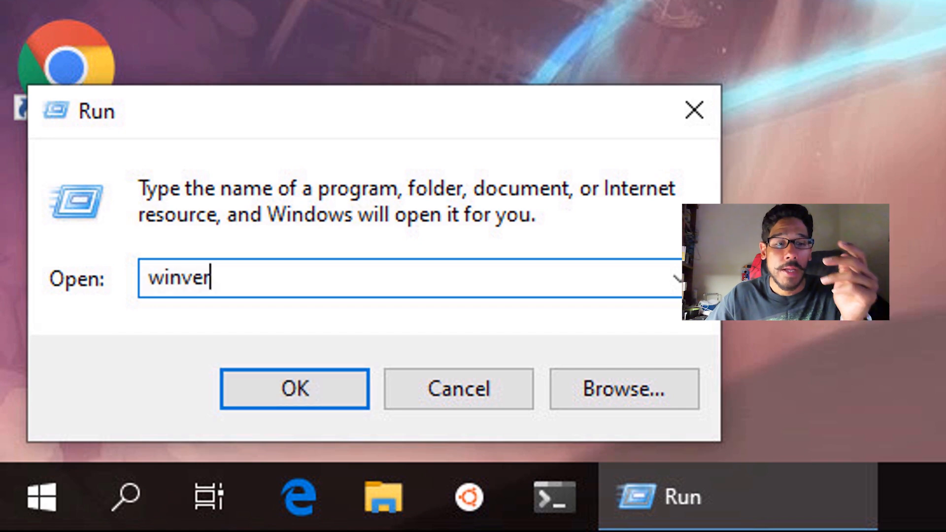
left_click(294, 388)
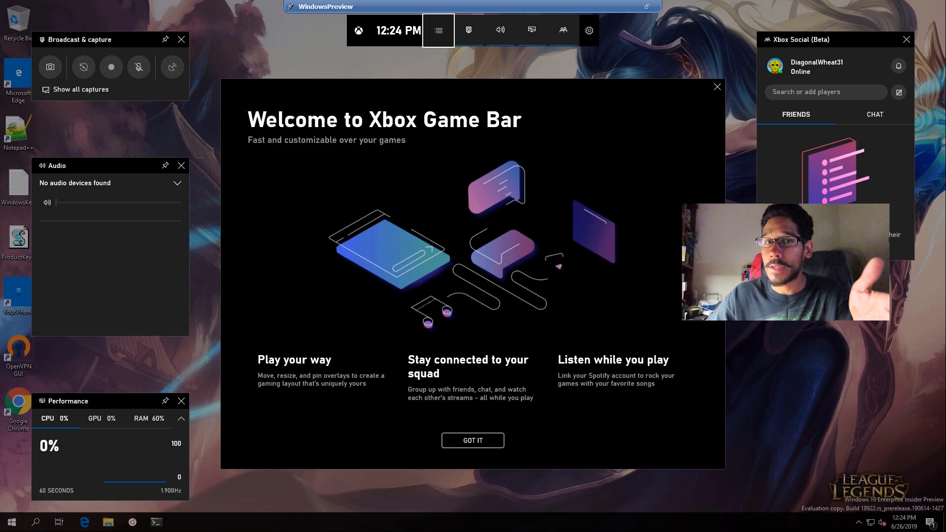
Reach the Gaming settings category via Action Center and All settings
left_click(472, 441)
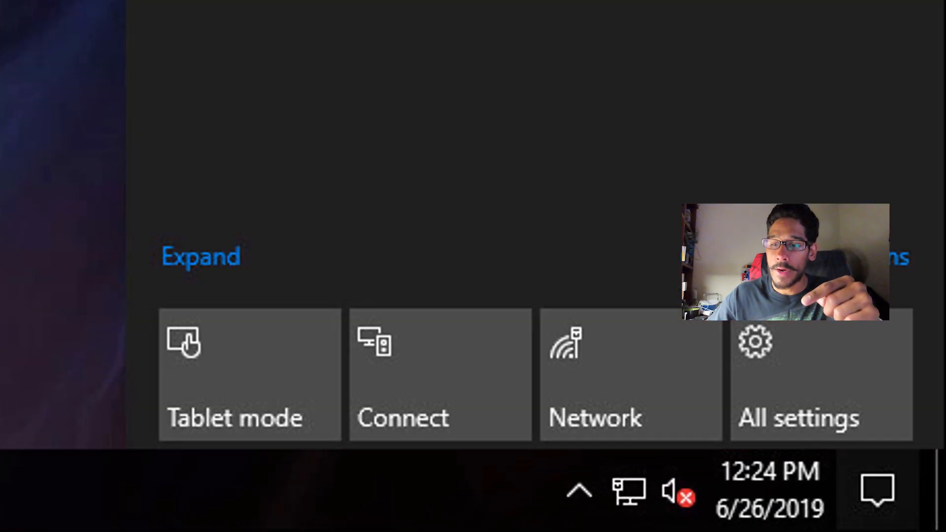
left_click(797, 374)
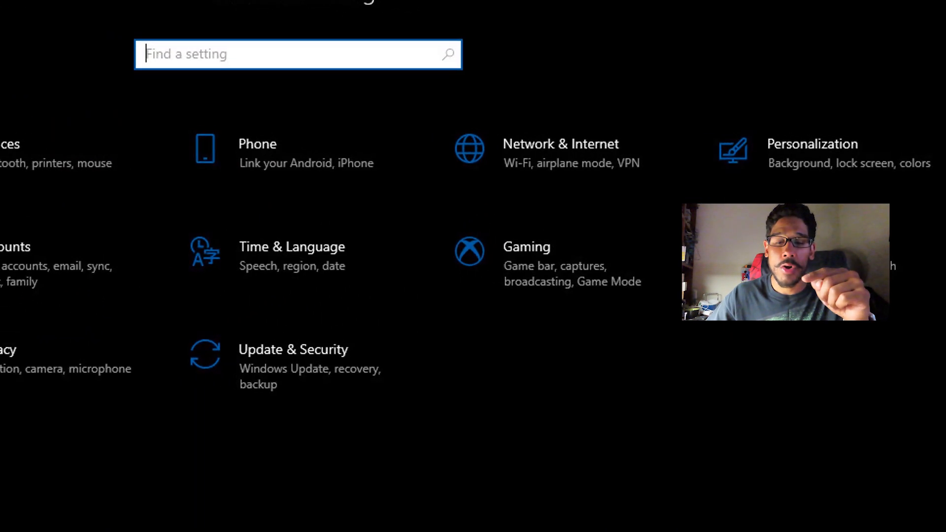
left_click(526, 247)
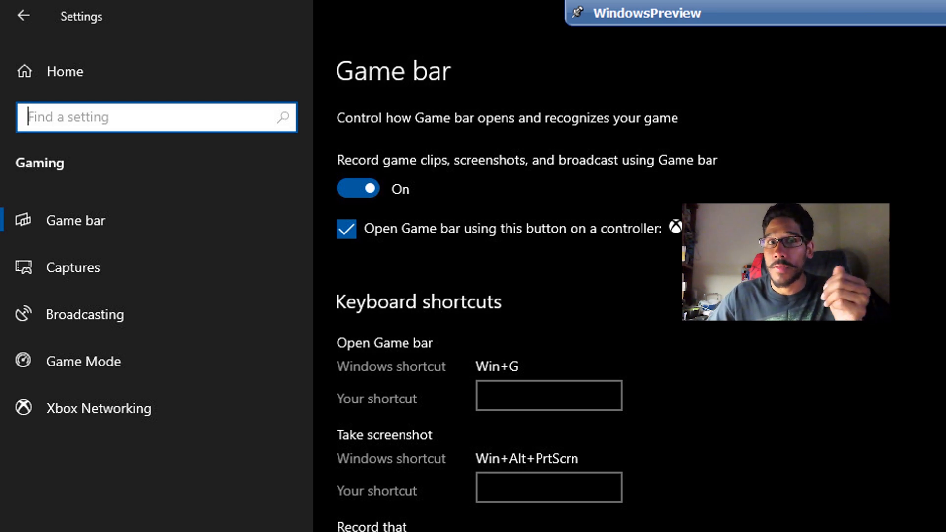
Bring the Game Bar overlay back up with Win+G, showing its main strip and clock
key("Win+G")
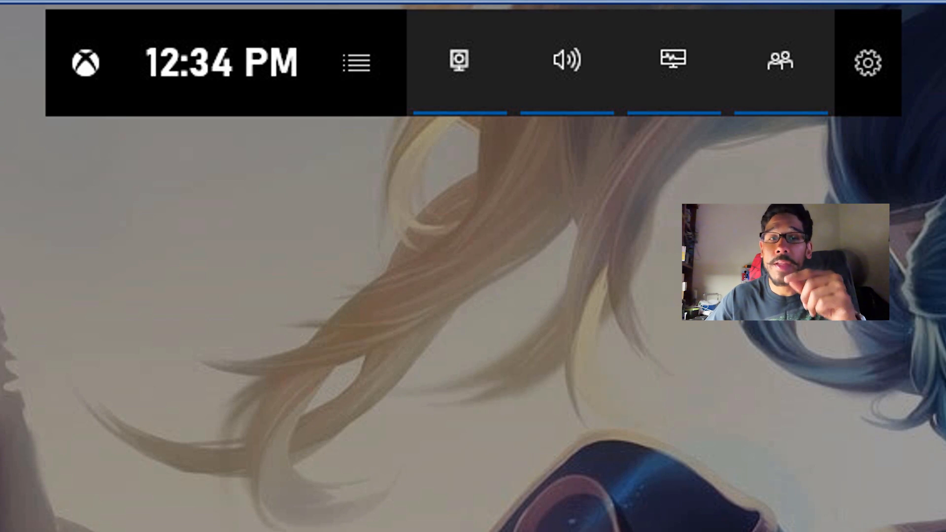
Visit the Game Bar settings, dismiss the overlay and bring it back showing the capture widget
left_click(867, 61)
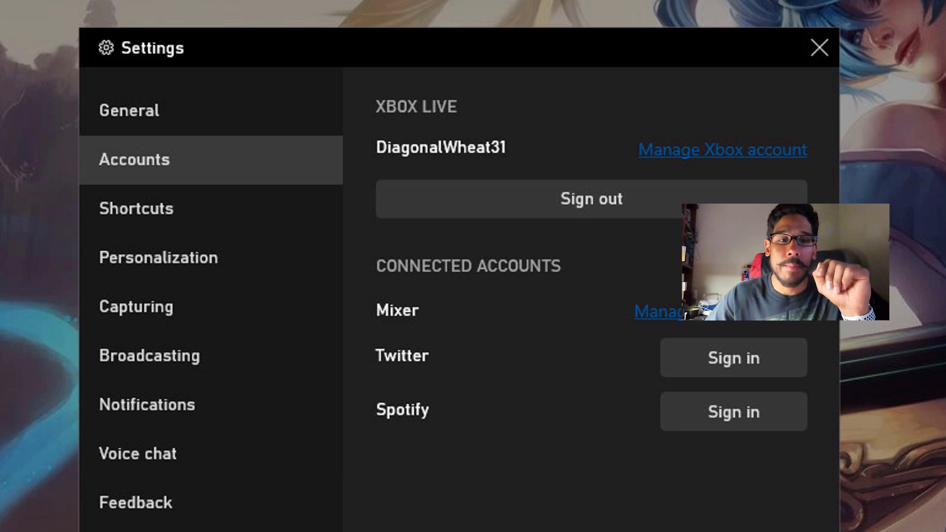
left_click(819, 48)
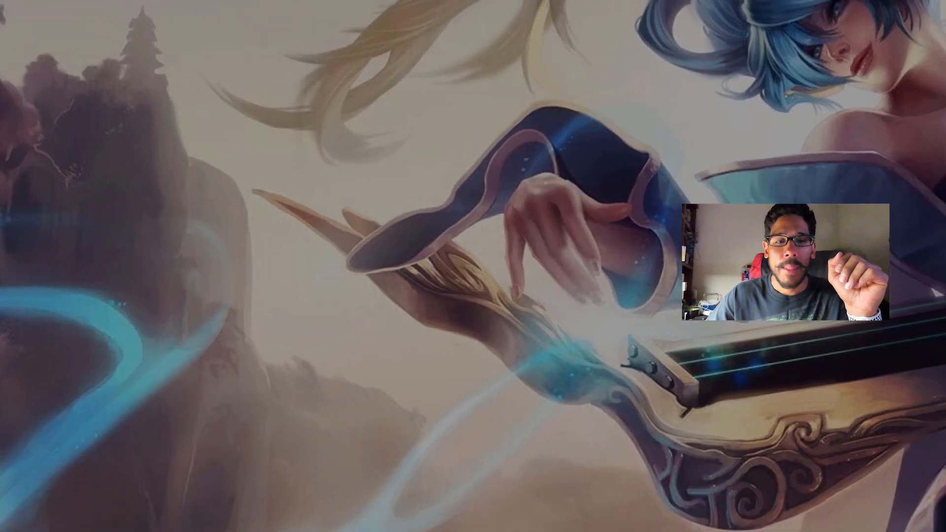
key("Win+g")
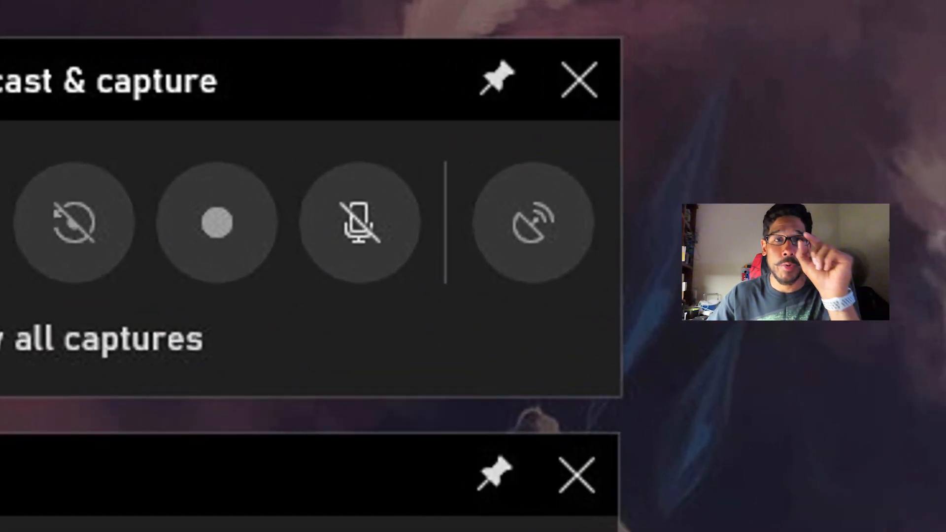